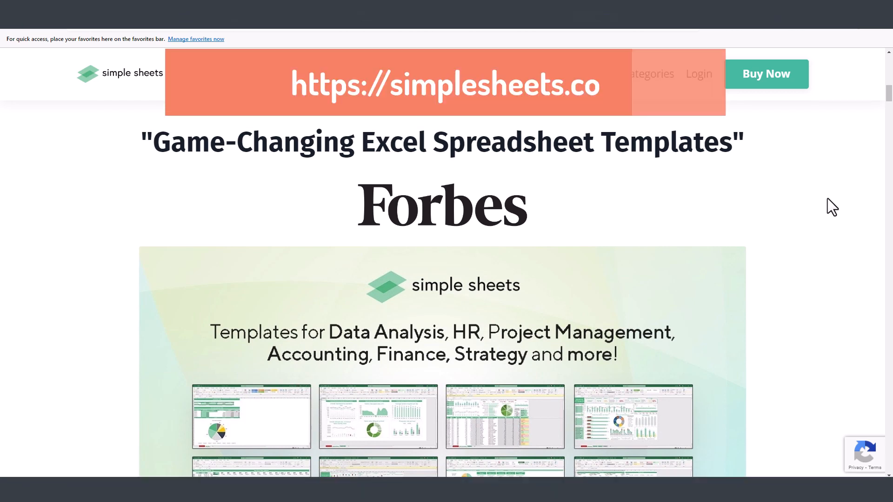
- Tour the homepage template previews, reaching Box & Whisker Plot, Fishbone Diagram and Panel Analysis packs
scroll(down, 3)
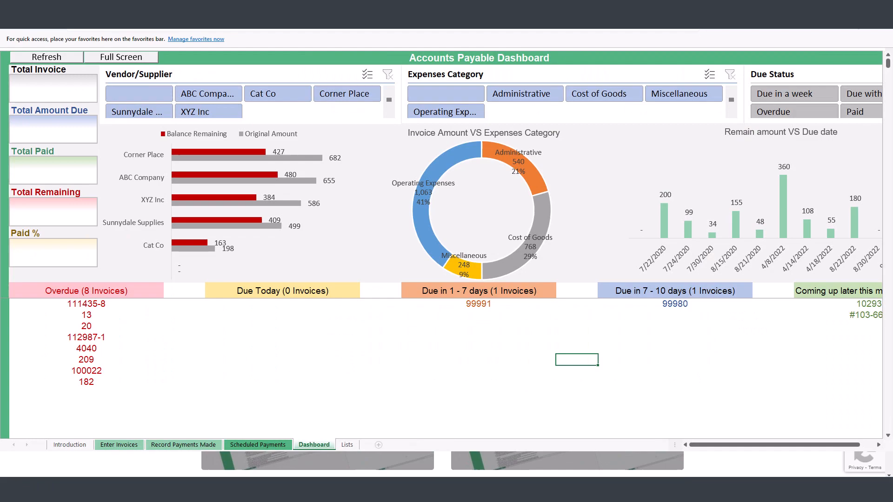
click(115, 444)
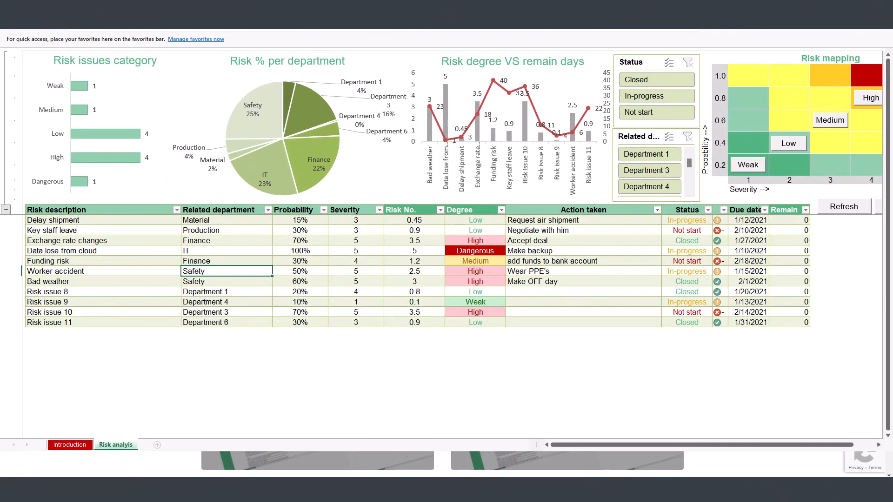
click(121, 444)
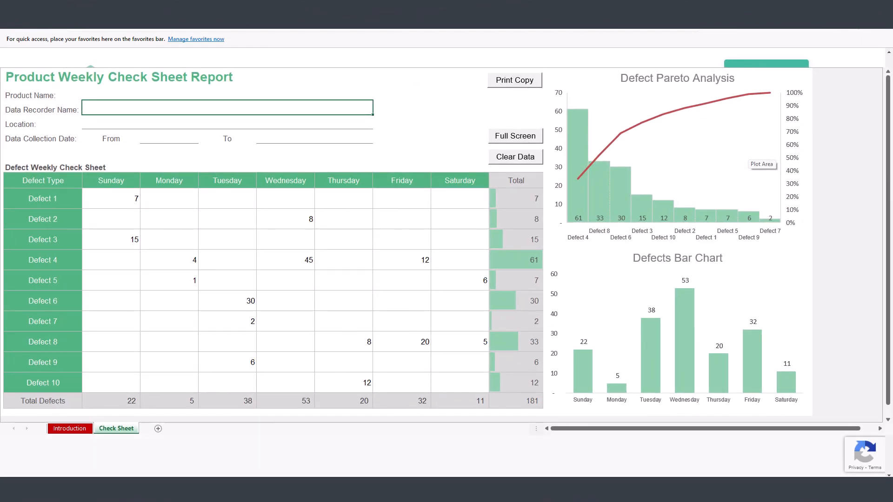
click(131, 452)
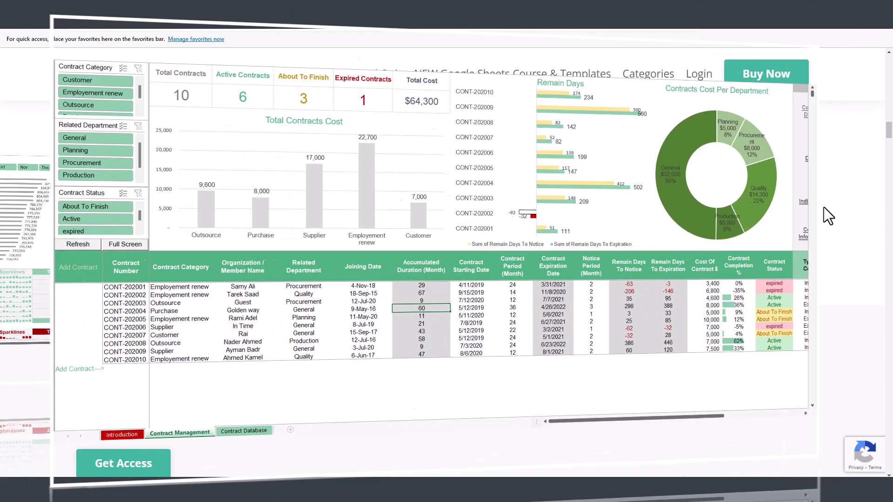
click(136, 429)
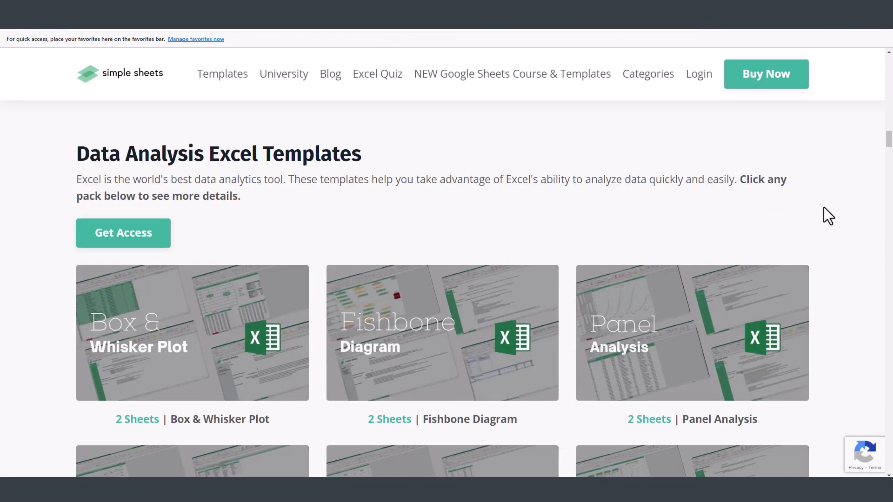
- Scroll past the Data Analysis packs to General Excel Templates, where the free-templates pop-up appears
scroll(down, 3)
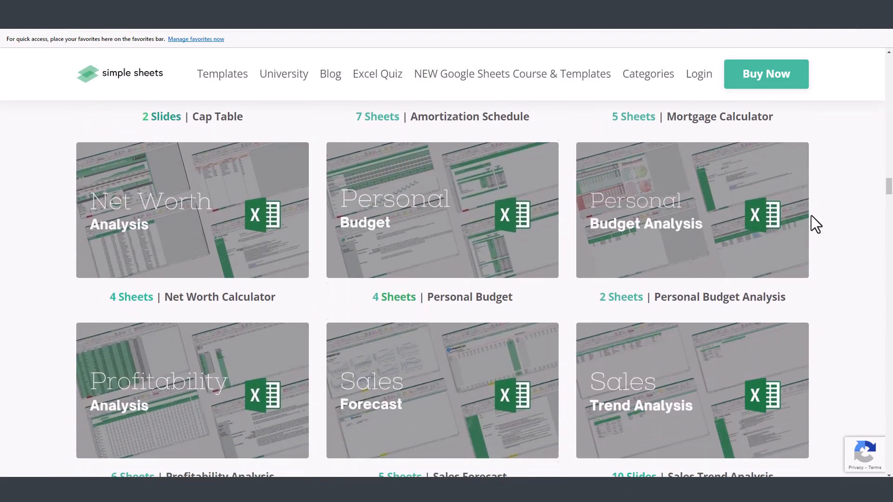
scroll(down, 3)
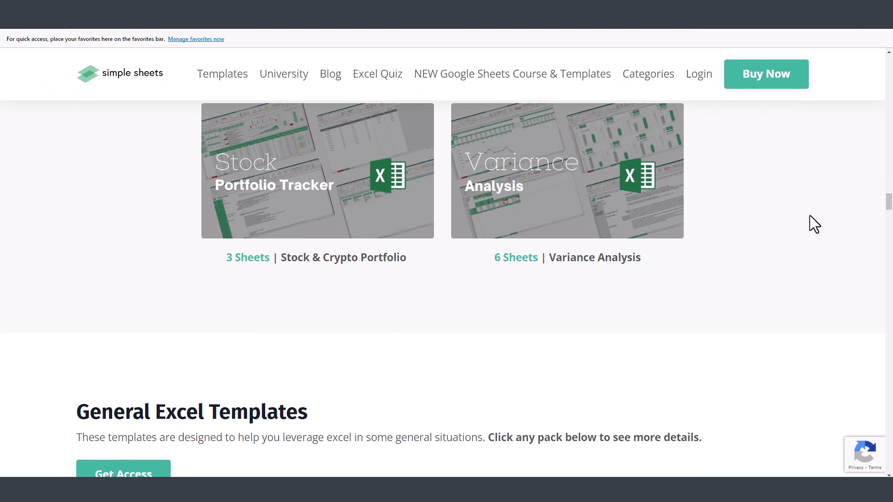
scroll(up, 3)
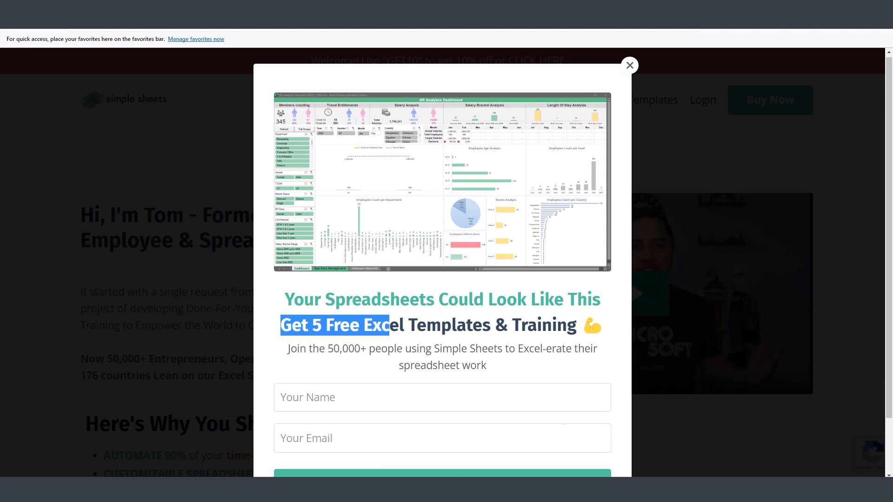
mouse_move(506, 467)
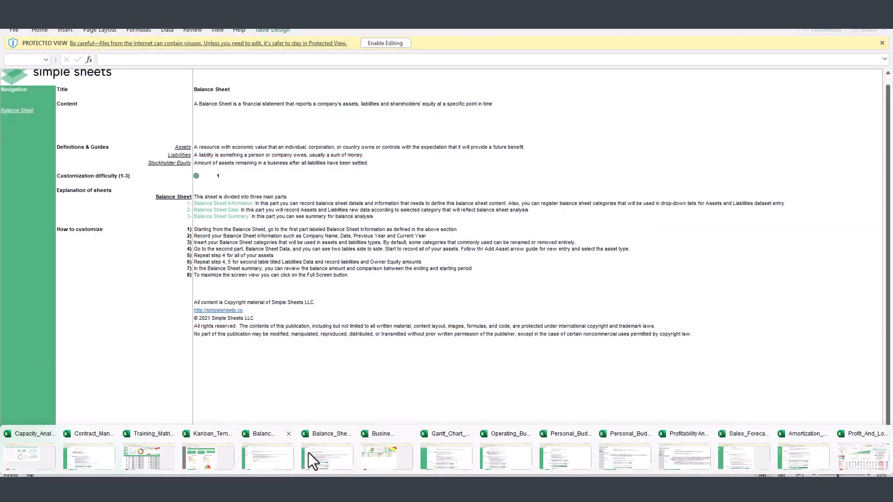
- Switch from the Operating Budget workbook to the Profit_And_Loss dashboard via taskbar thumbnails
click(501, 434)
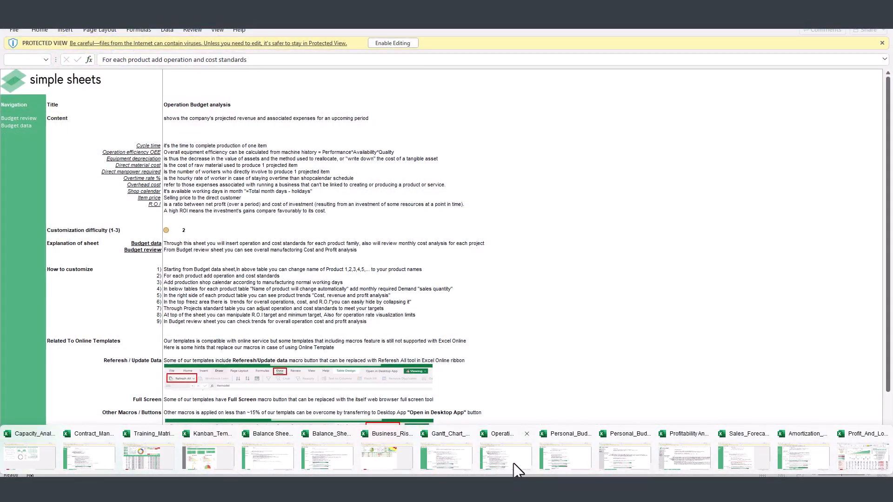
click(866, 456)
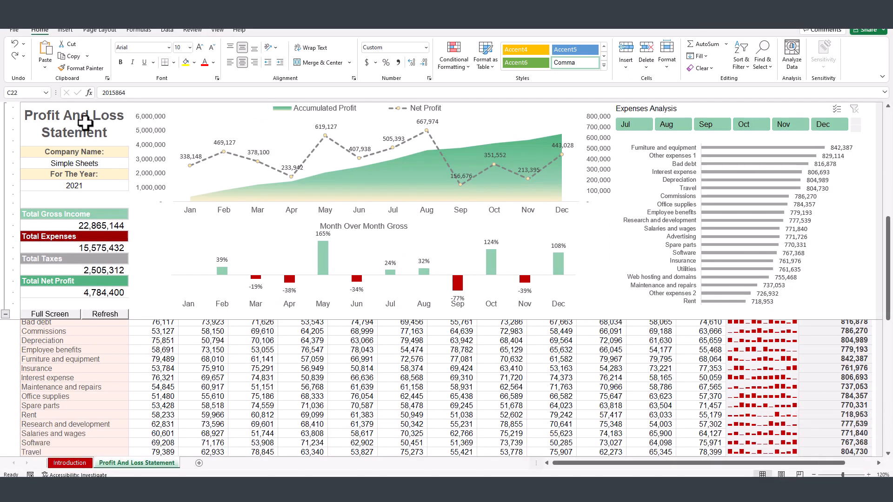
mouse_move(81, 142)
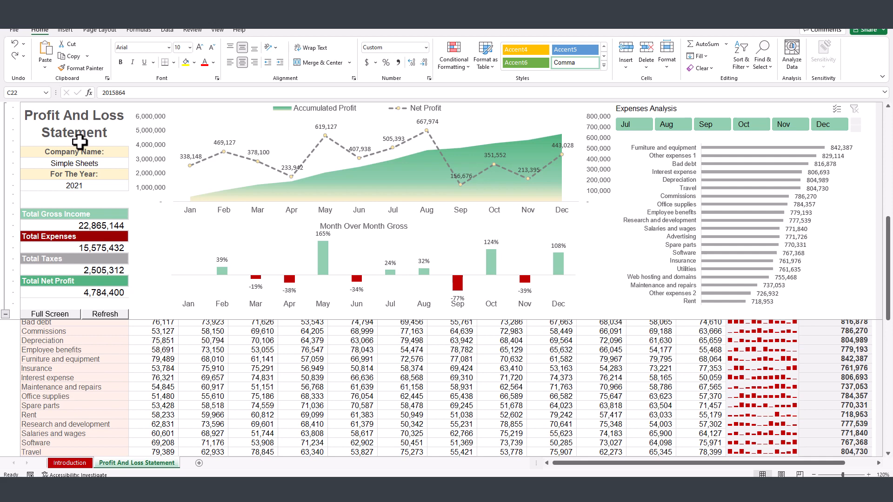
mouse_move(180, 185)
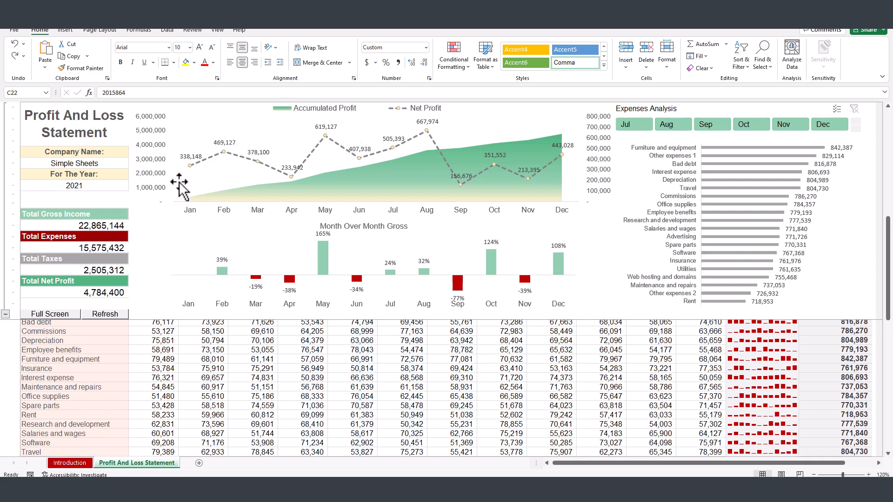
mouse_move(243, 249)
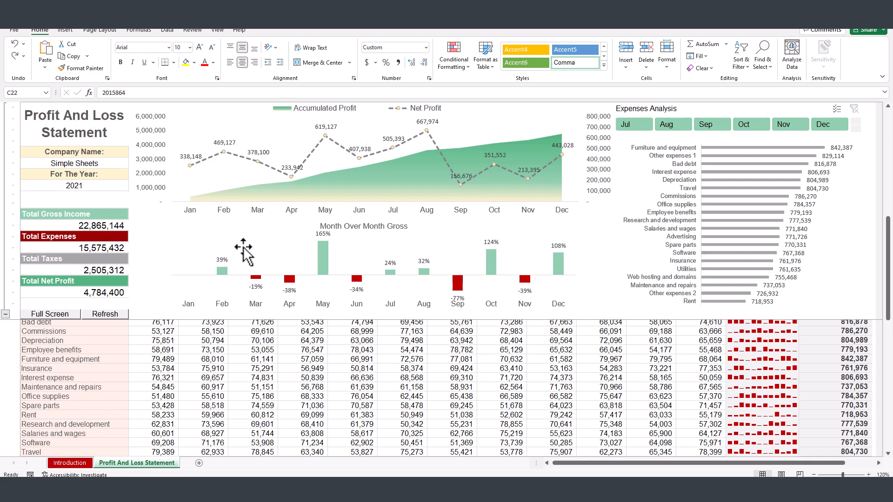
mouse_move(247, 474)
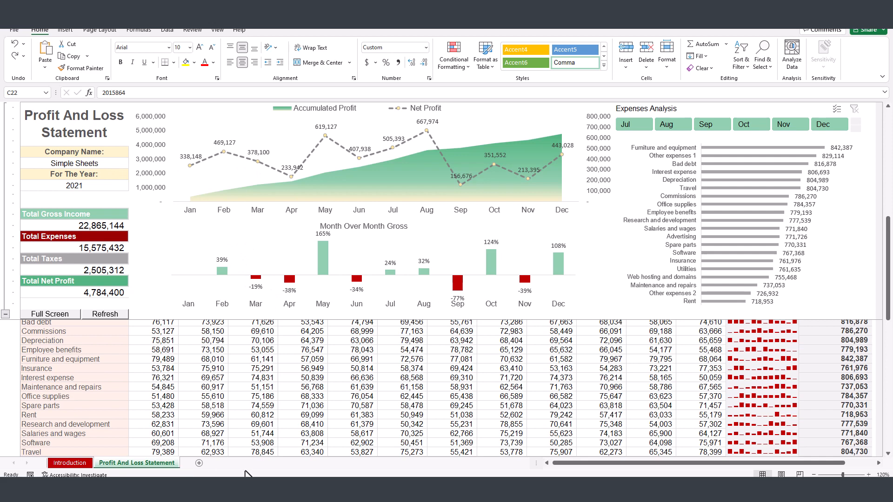
click(69, 462)
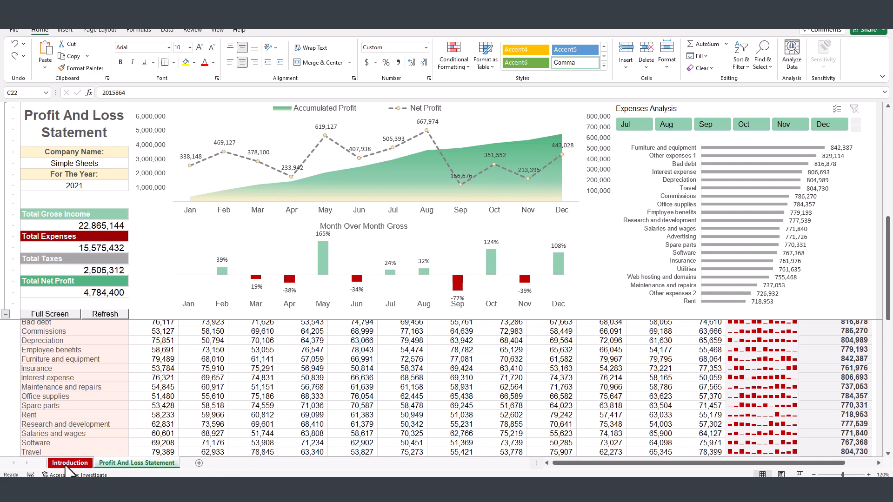
- Open the Introduction sheet and review the Sales Revenue and Gross Income definitions
click(69, 462)
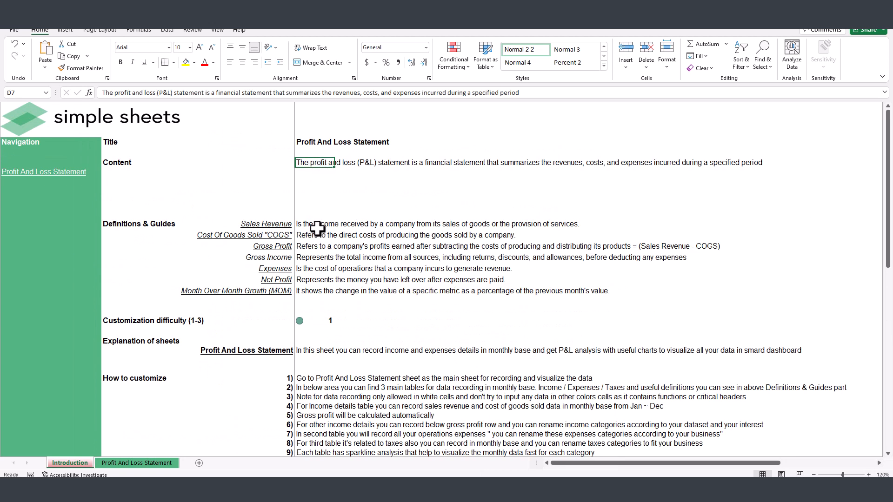
click(314, 223)
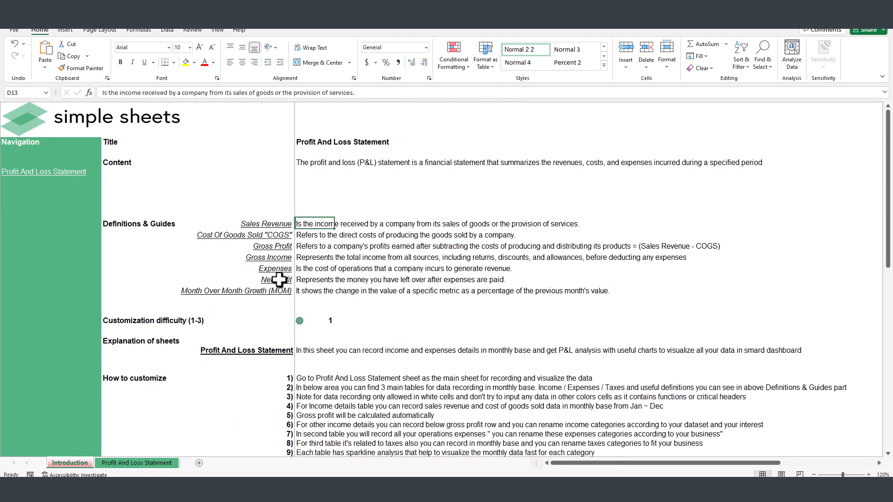
click(313, 256)
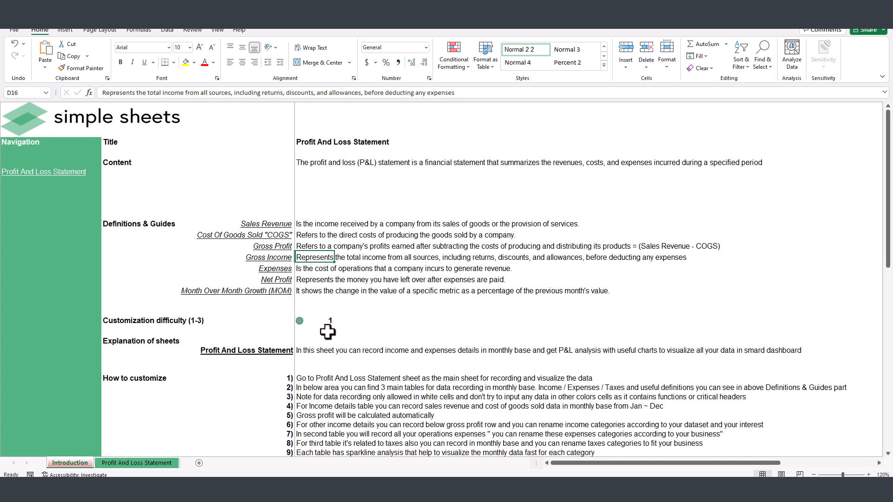
- Scroll down to the 14 customization steps and read through the first ones
scroll(down, 3)
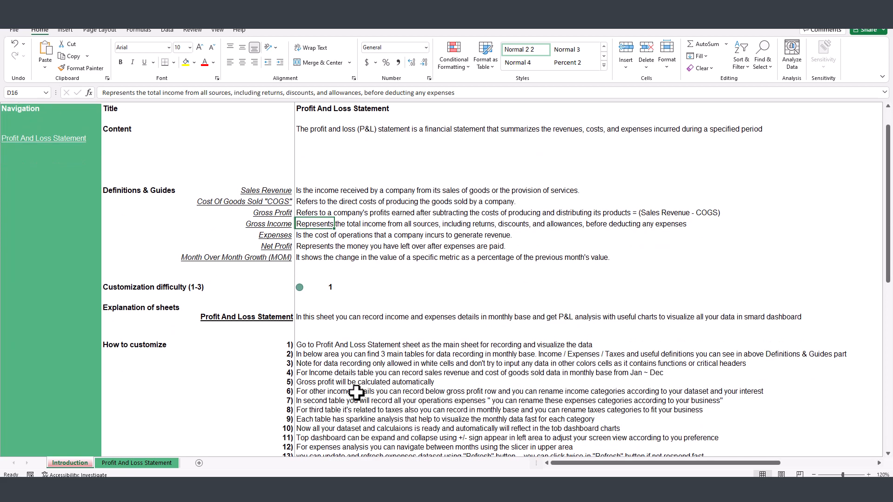
scroll(down, 3)
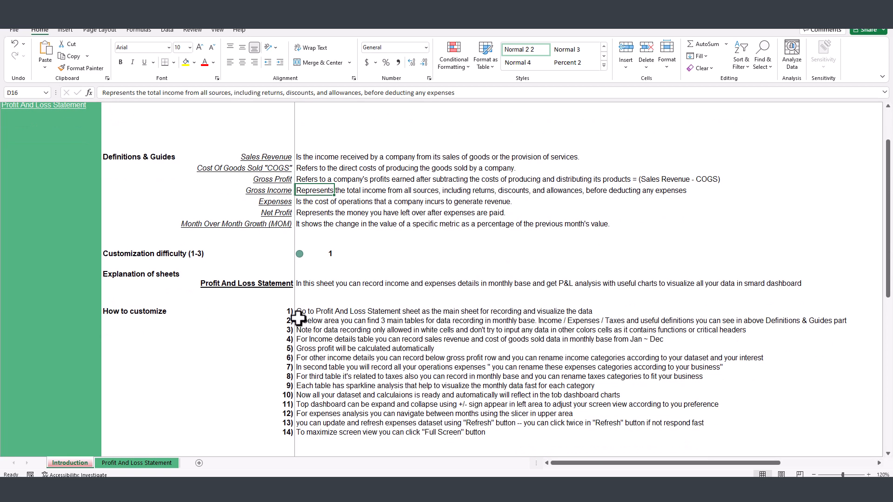
click(313, 311)
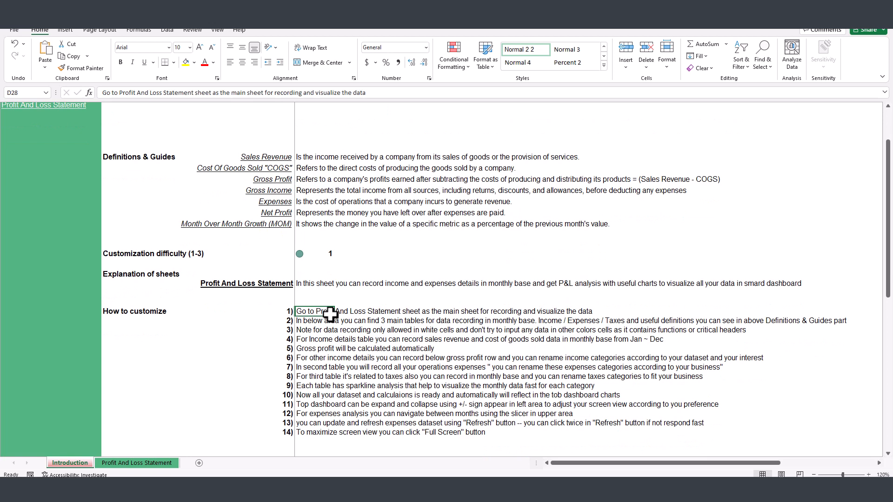
click(313, 320)
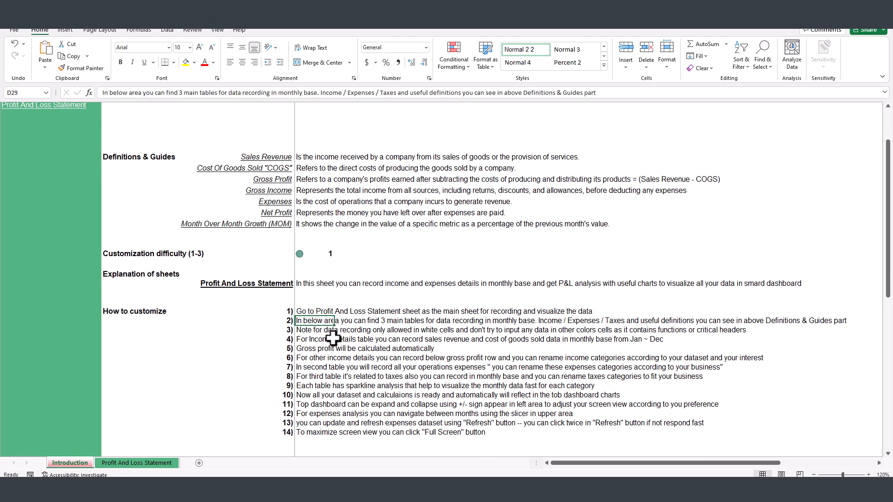
click(353, 358)
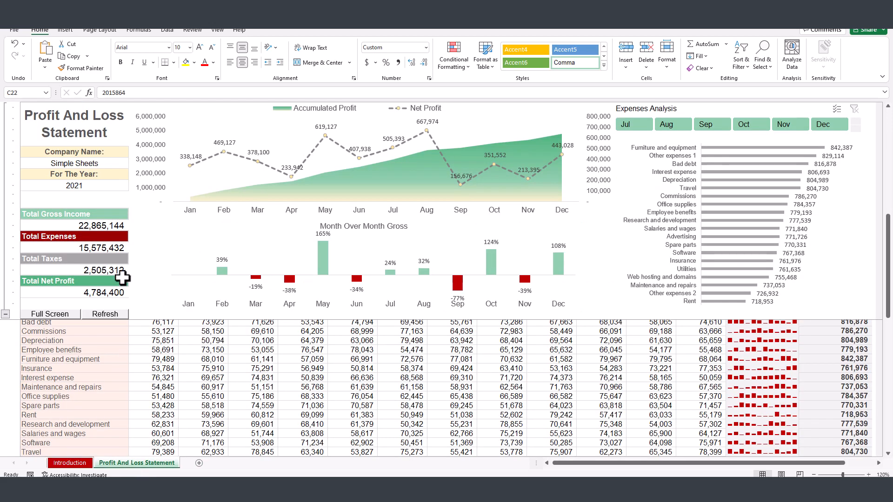
- Enter January Total Sales Revenue 1,000,000 and Other Income 1 of 45,500
scroll(down, 3)
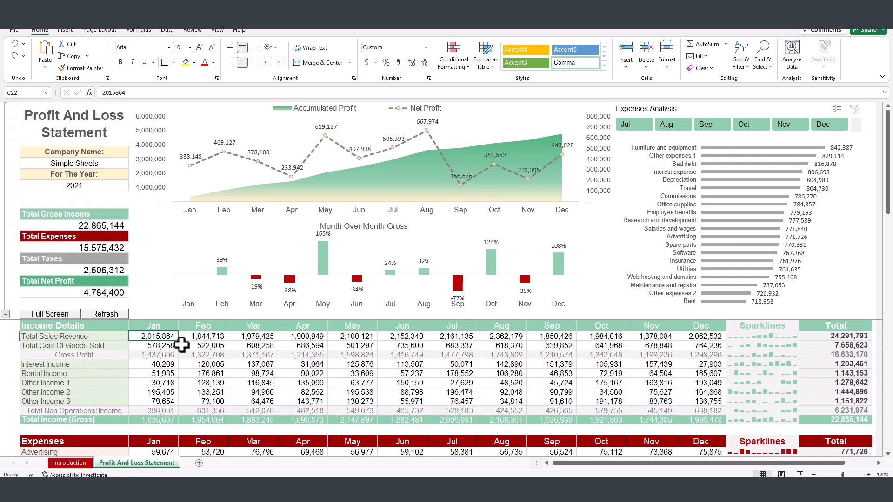
mouse_move(169, 348)
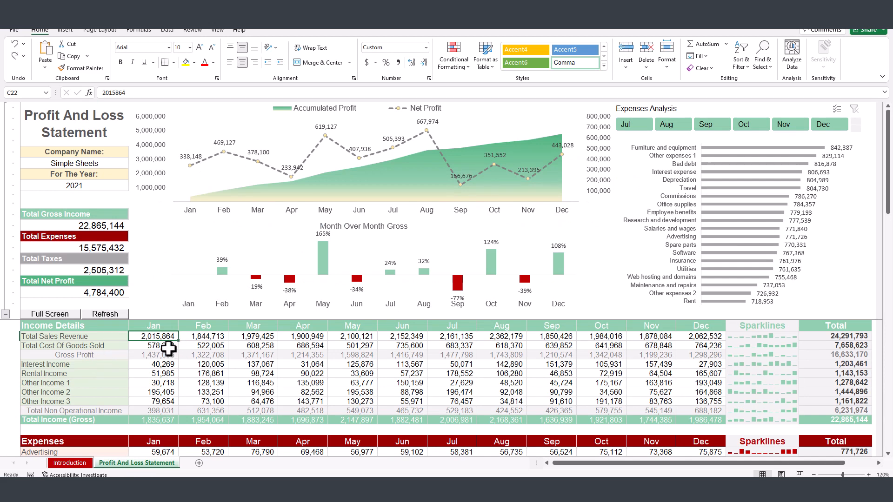
mouse_move(322, 182)
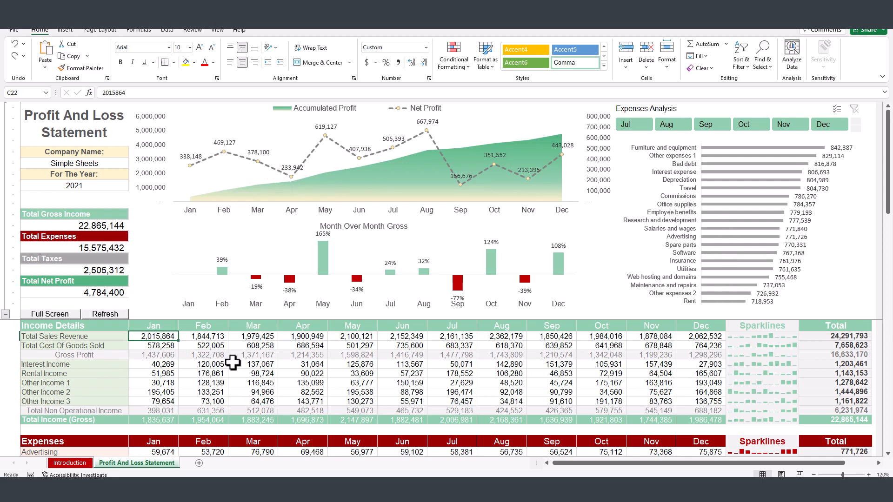
click(153, 345)
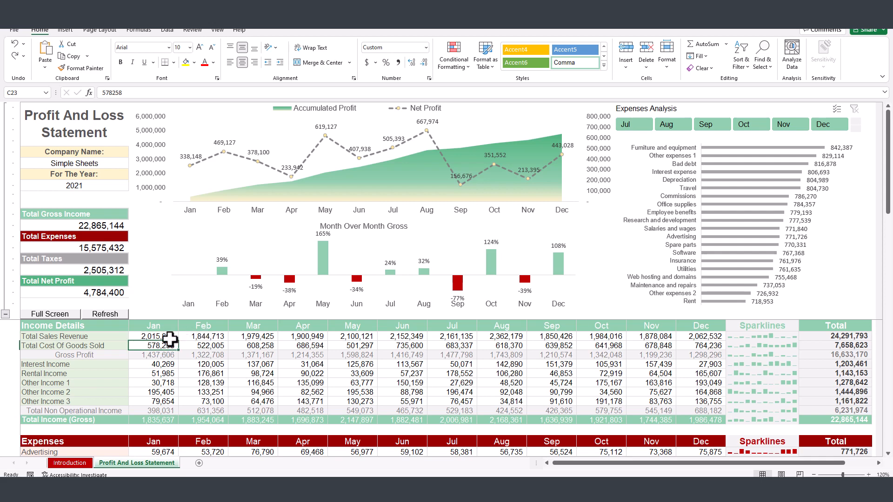
click(153, 336)
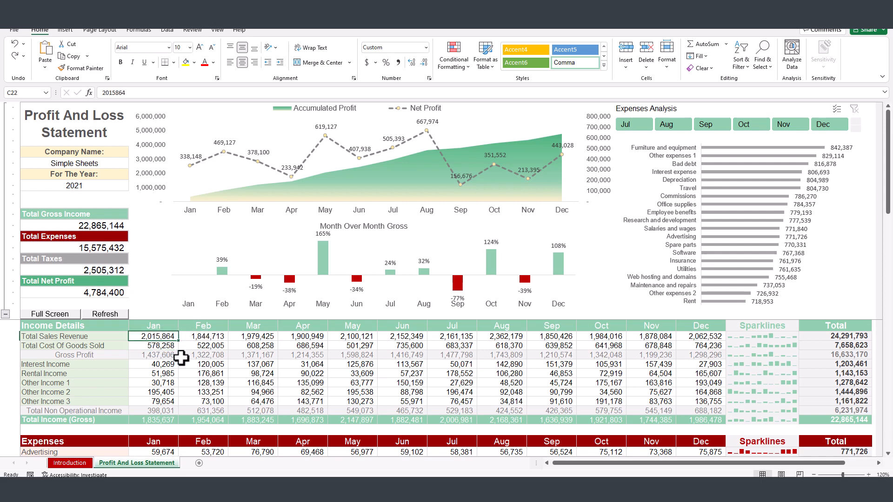
text(1000000)
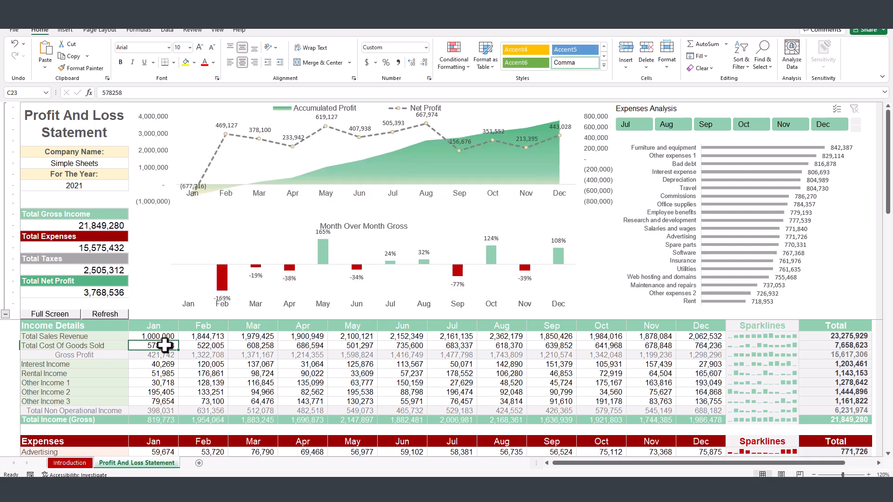
click(153, 382)
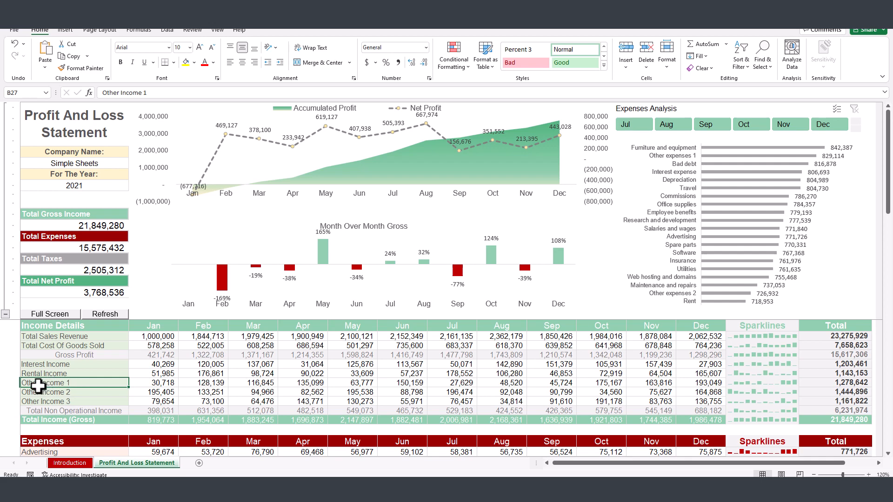
mouse_move(57, 389)
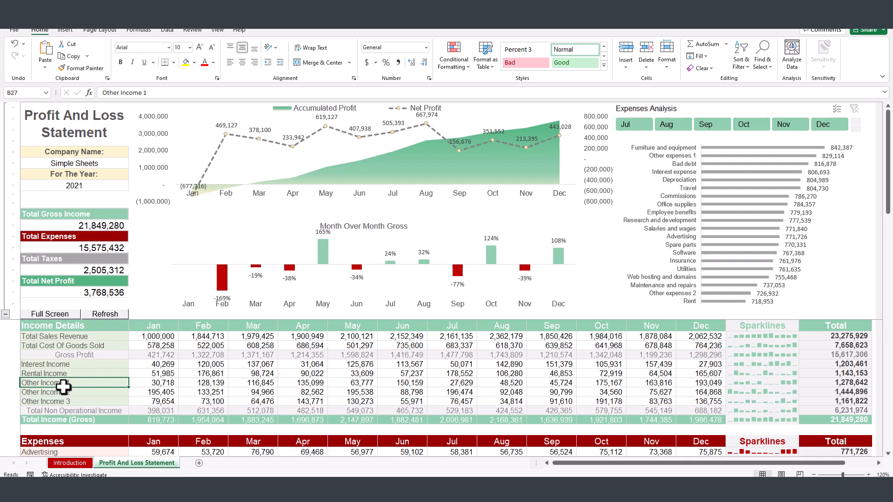
click(152, 383)
text(45,500)
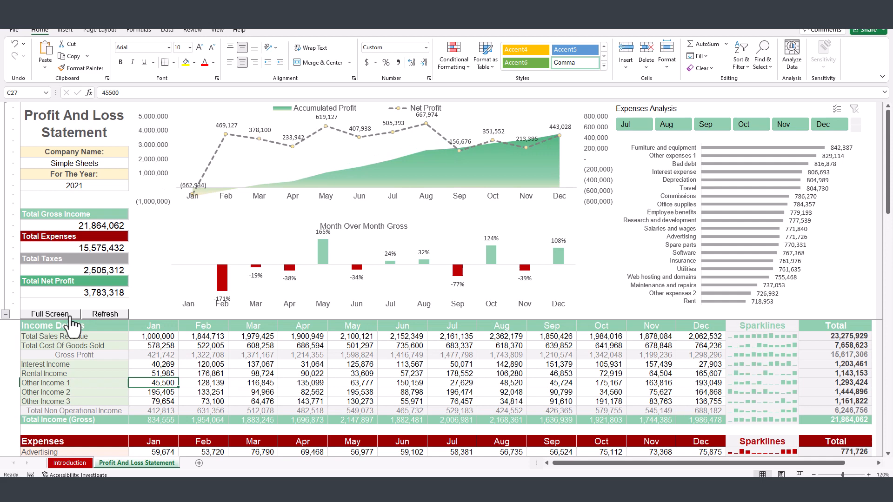
scroll(down, 3)
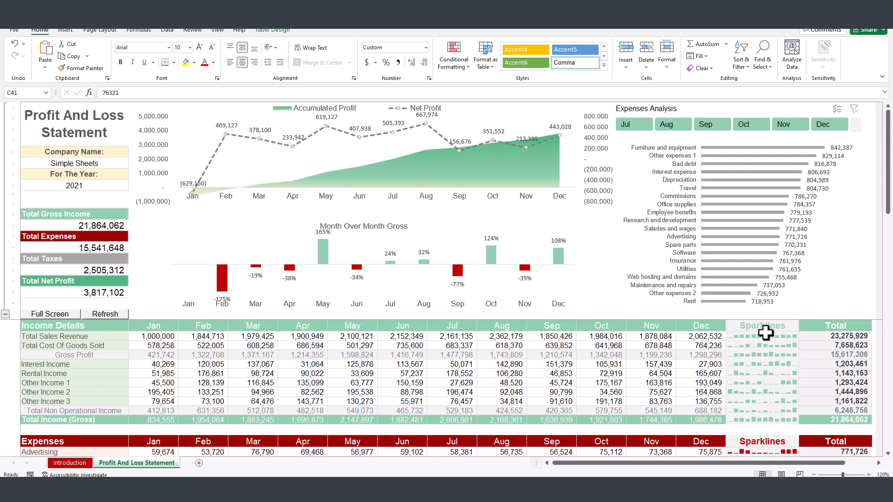
mouse_move(702, 167)
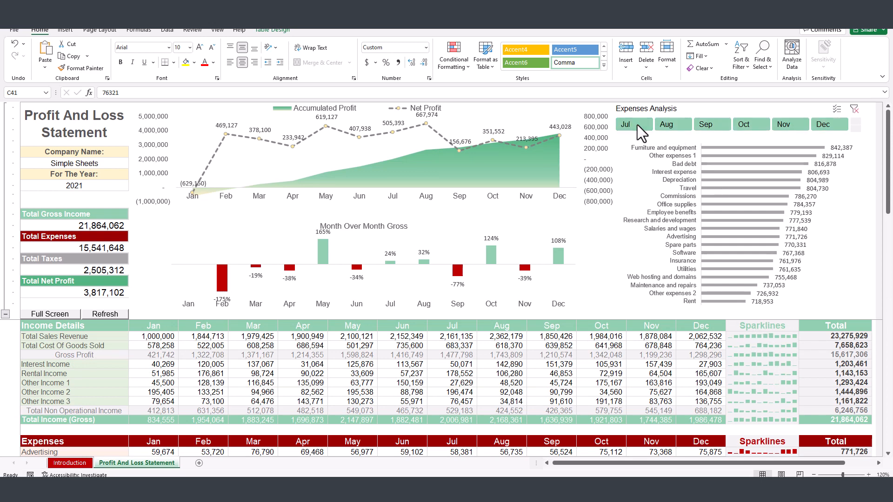
- Filter Expenses Analysis with month slicers: July, then September, then September plus November
click(672, 125)
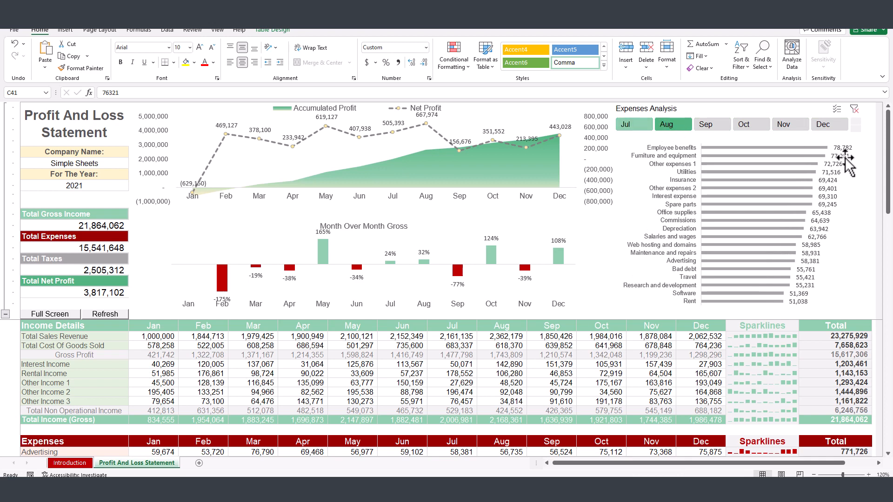
click(706, 124)
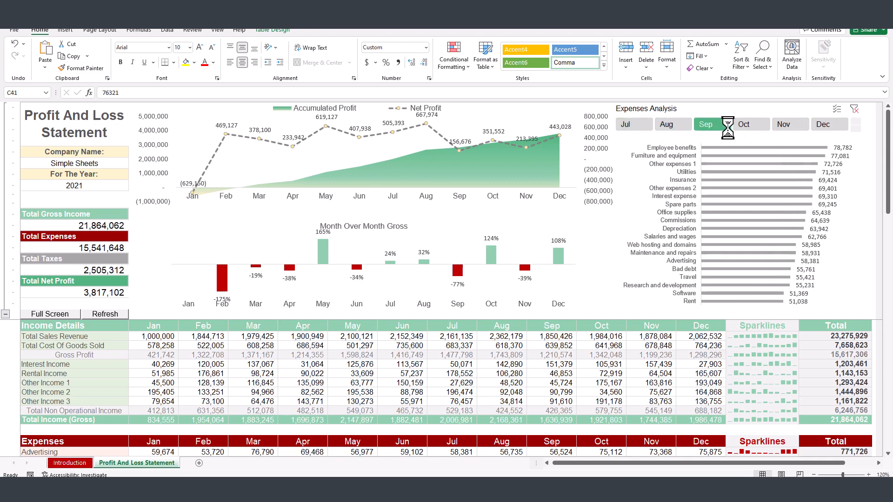
click(705, 125)
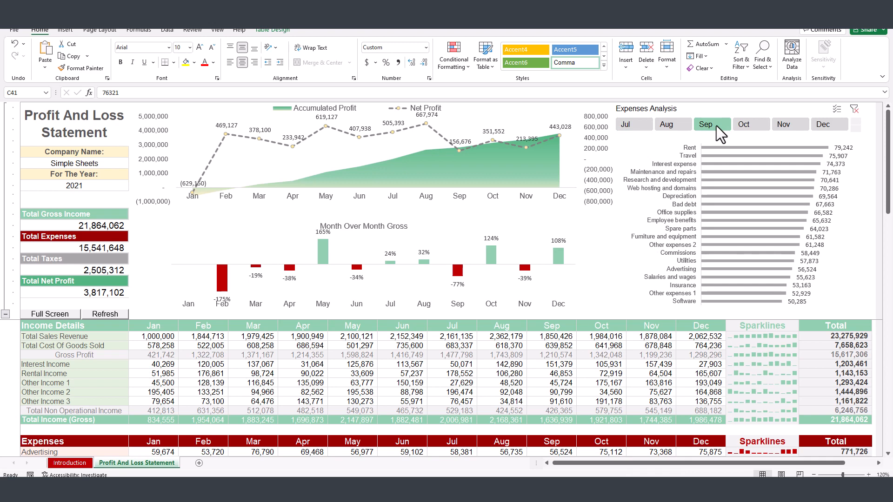
click(711, 124)
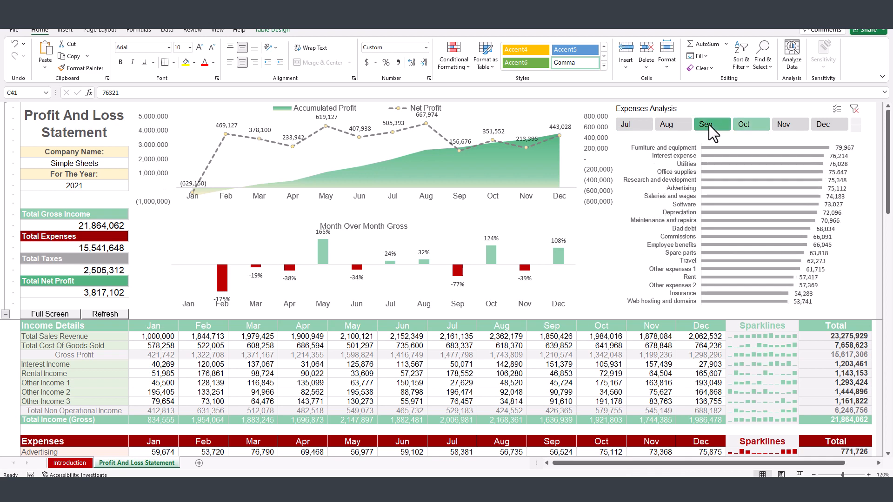
mouse_move(784, 133)
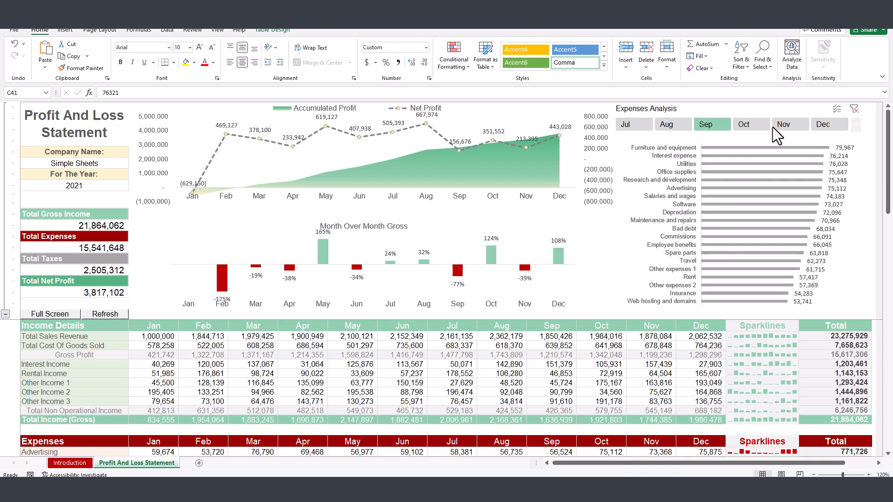
click(789, 124)
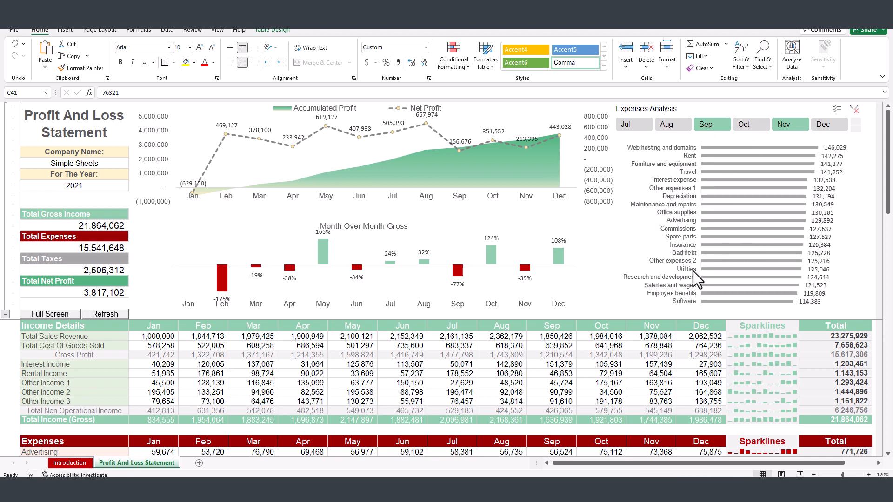
click(790, 124)
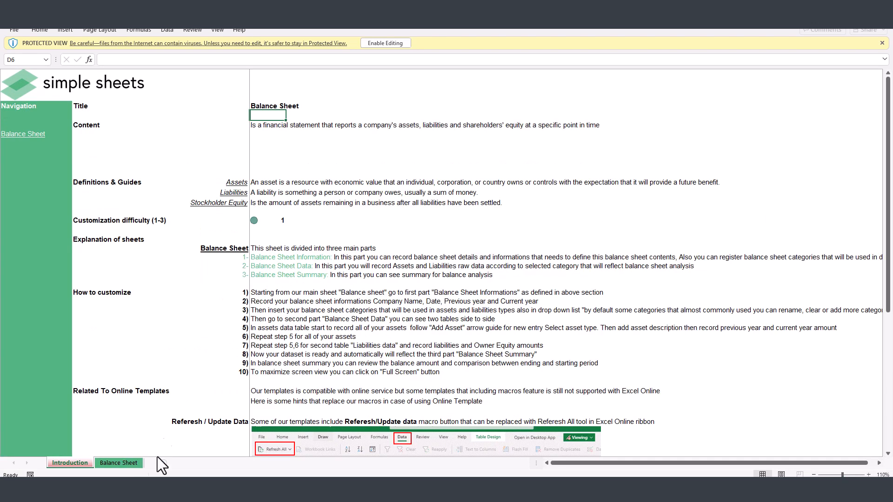
- Browse the Balance Sheet and Personal Budget Analysis template sheets
click(119, 462)
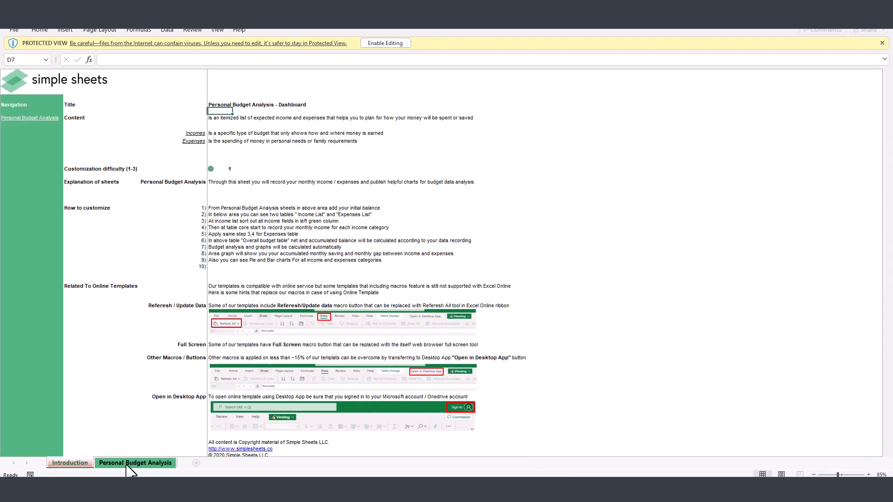
click(135, 463)
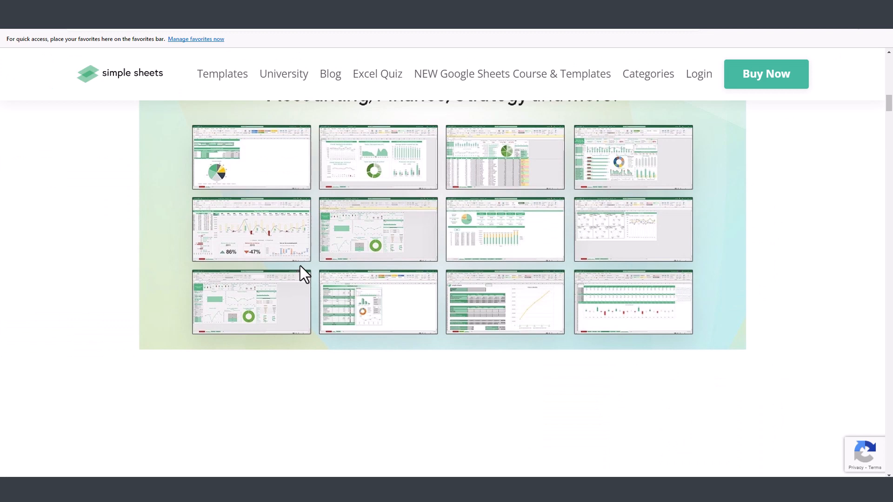
mouse_move(297, 264)
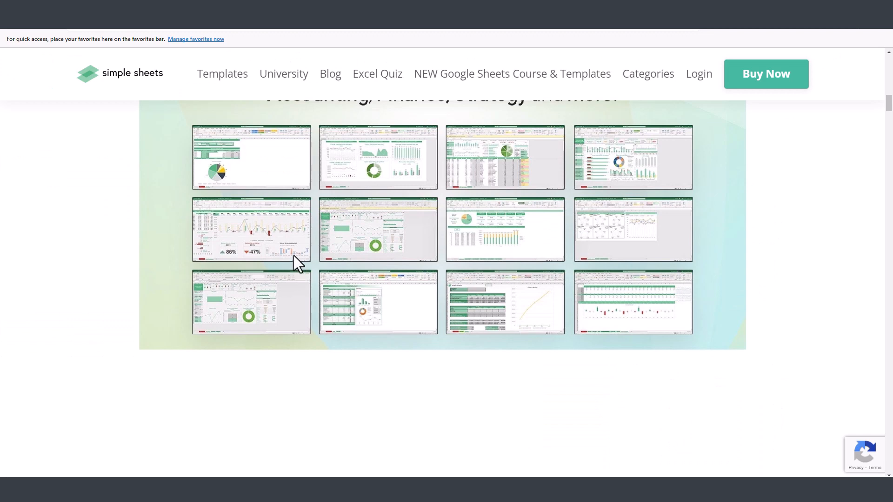
mouse_move(392, 367)
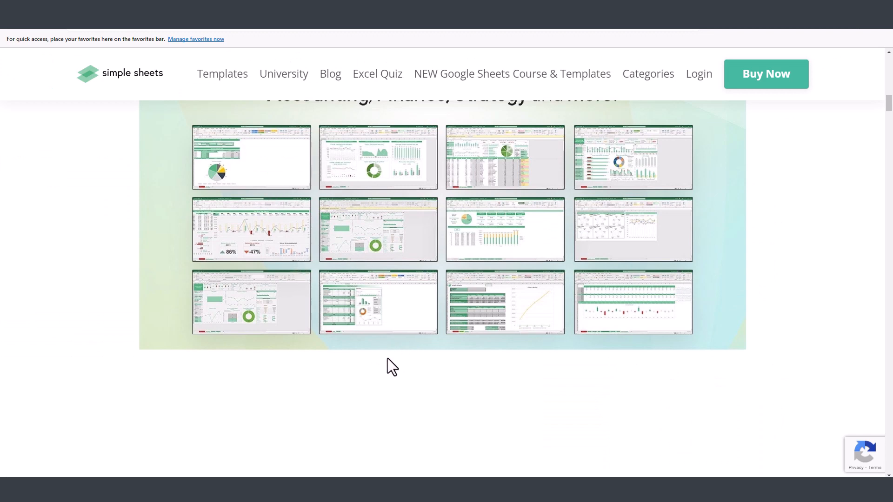
- Scroll past Accounting and Data Analysis packs to Break-Even Analysis, Budget Goal Seek and Cash Flow
scroll(down, 3)
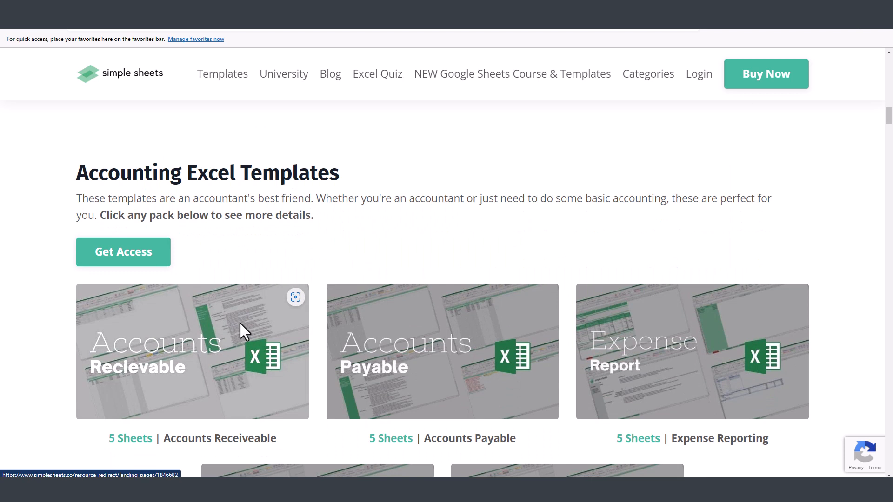
mouse_move(246, 335)
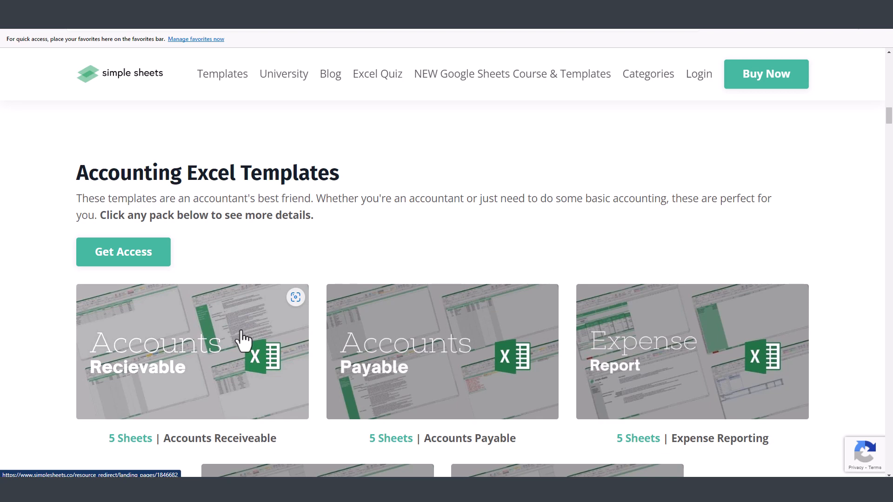
scroll(down, 3)
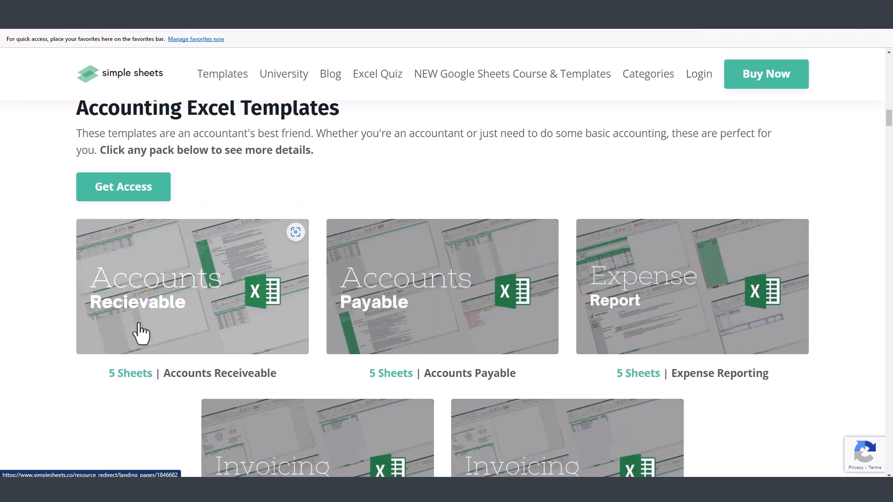
mouse_move(292, 189)
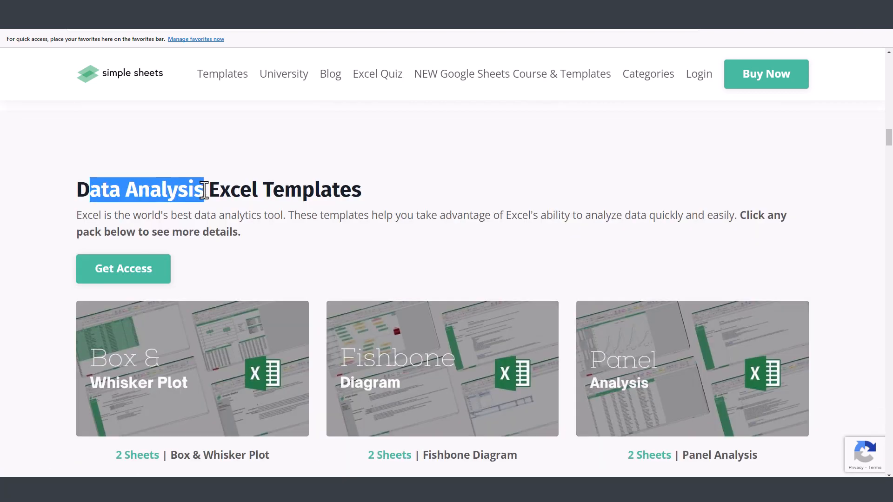
scroll(down, 3)
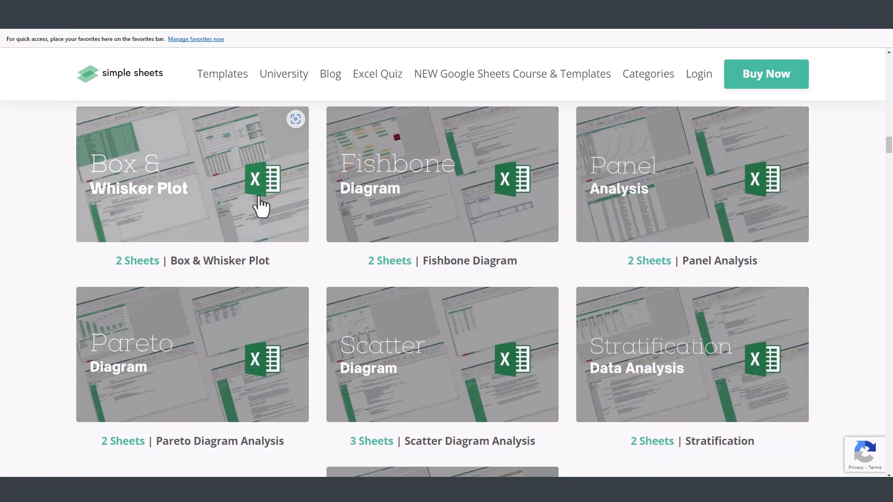
scroll(down, 3)
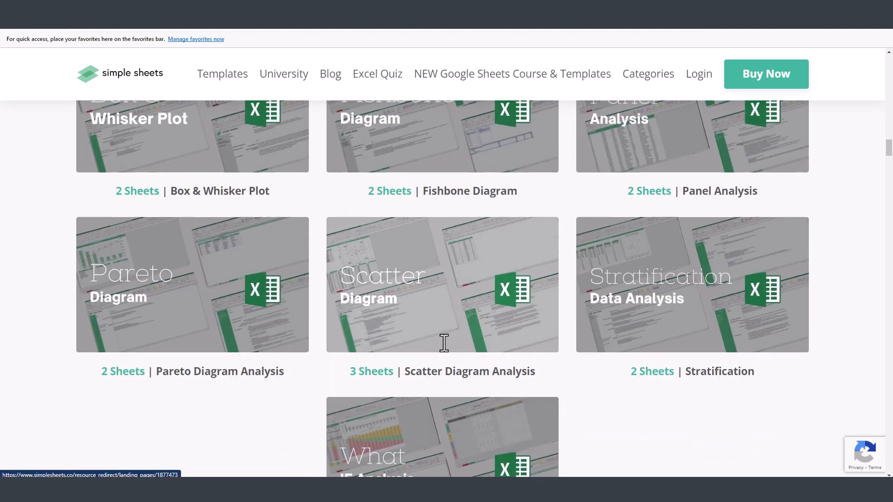
scroll(up, 3)
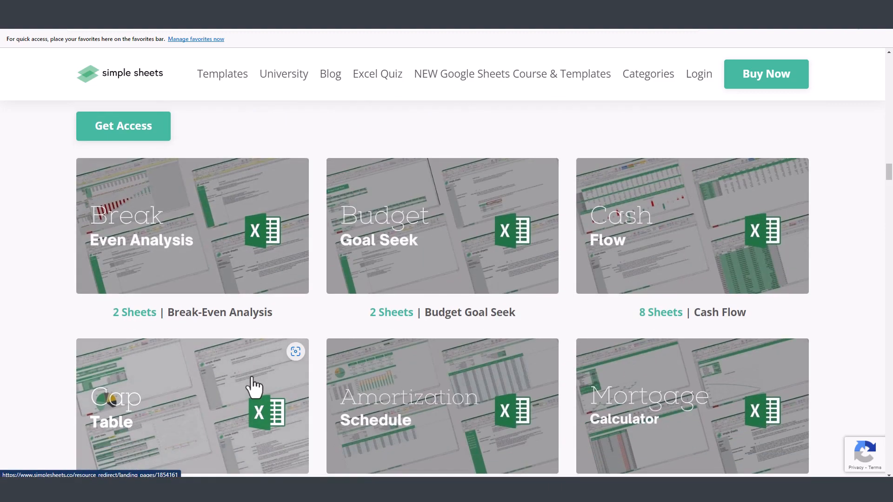
scroll(down, 3)
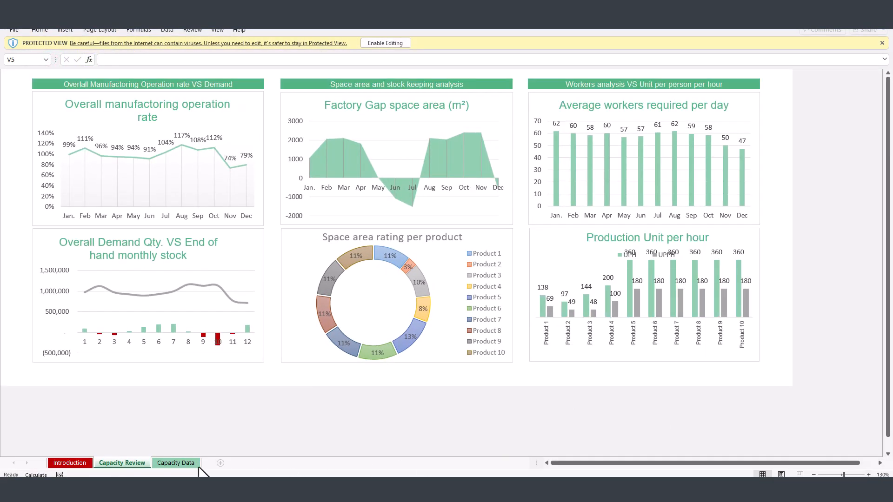
- Open the Capacity Data sheet and scroll through its per-product capacity tables
click(176, 462)
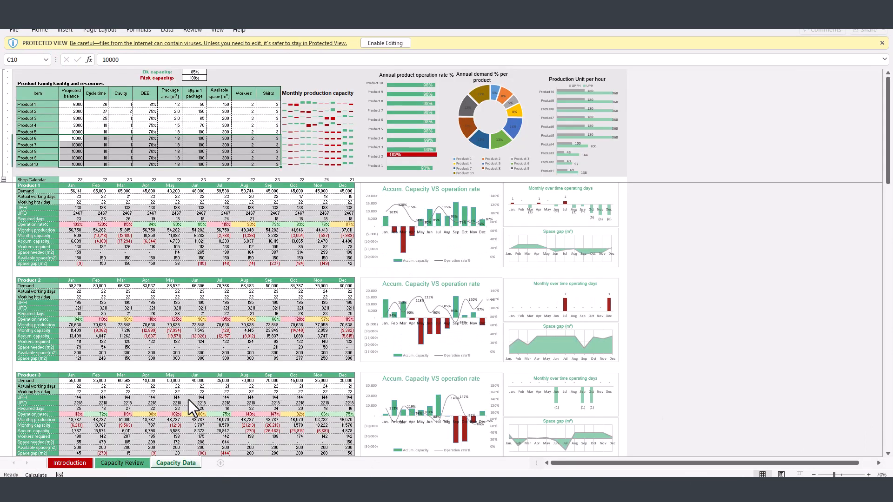
scroll(down, 3)
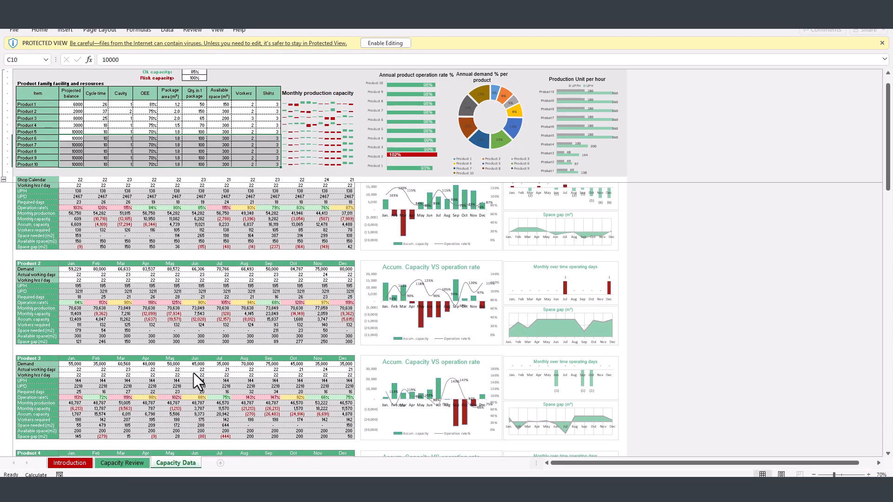
mouse_move(221, 381)
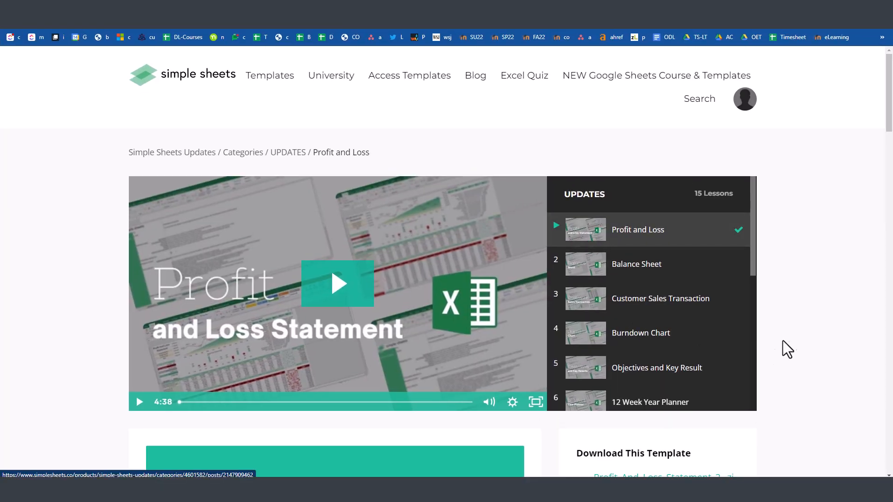
- Play the Profit and Loss lesson video and skip ahead to a later point
scroll(down, 3)
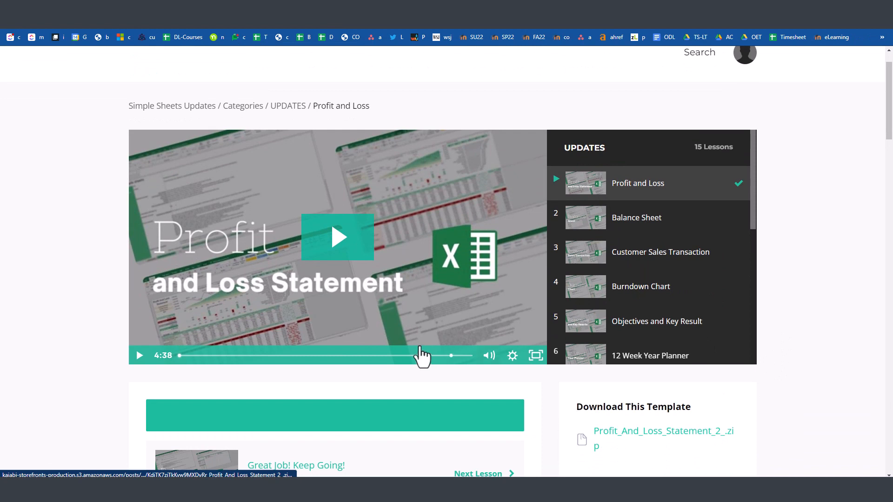
mouse_move(300, 302)
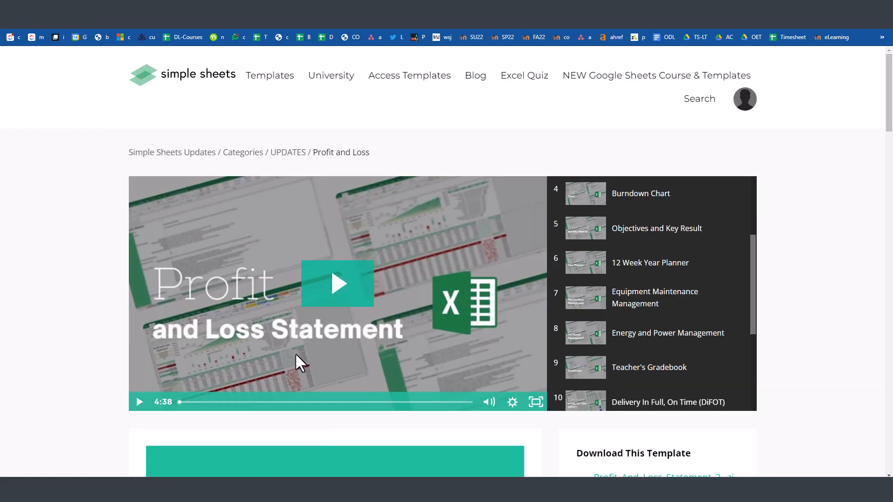
mouse_move(297, 344)
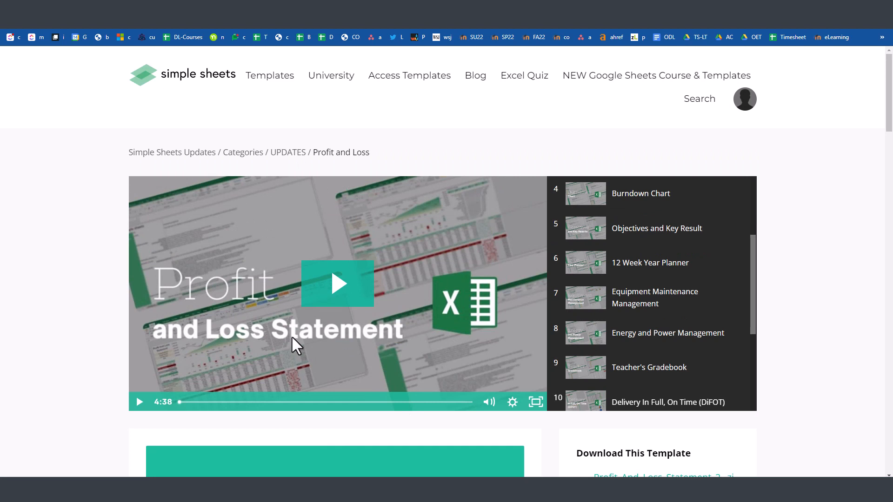
click(337, 284)
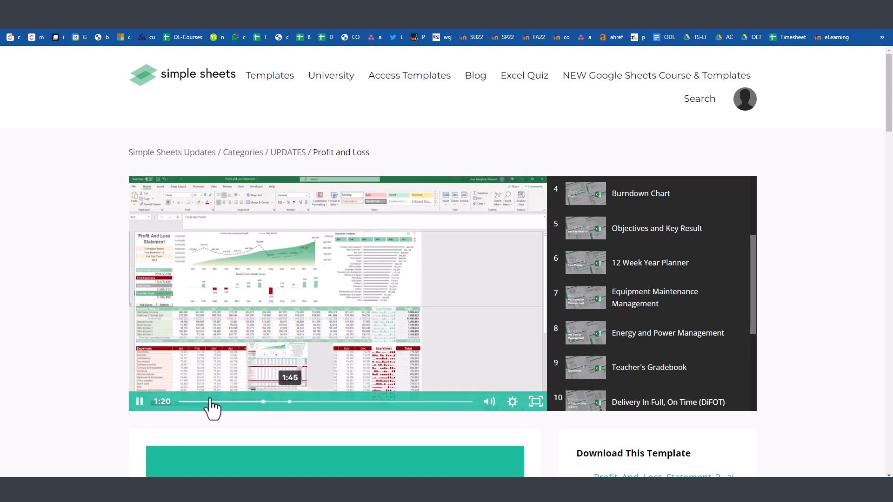
click(512, 402)
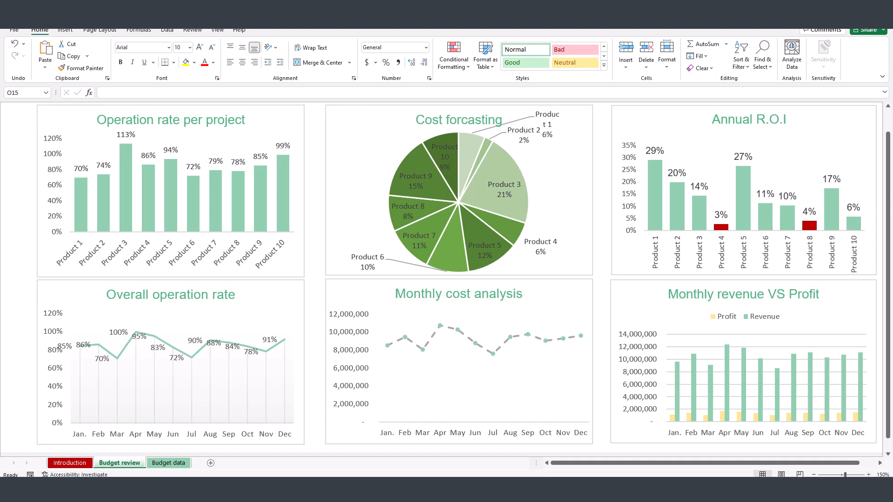